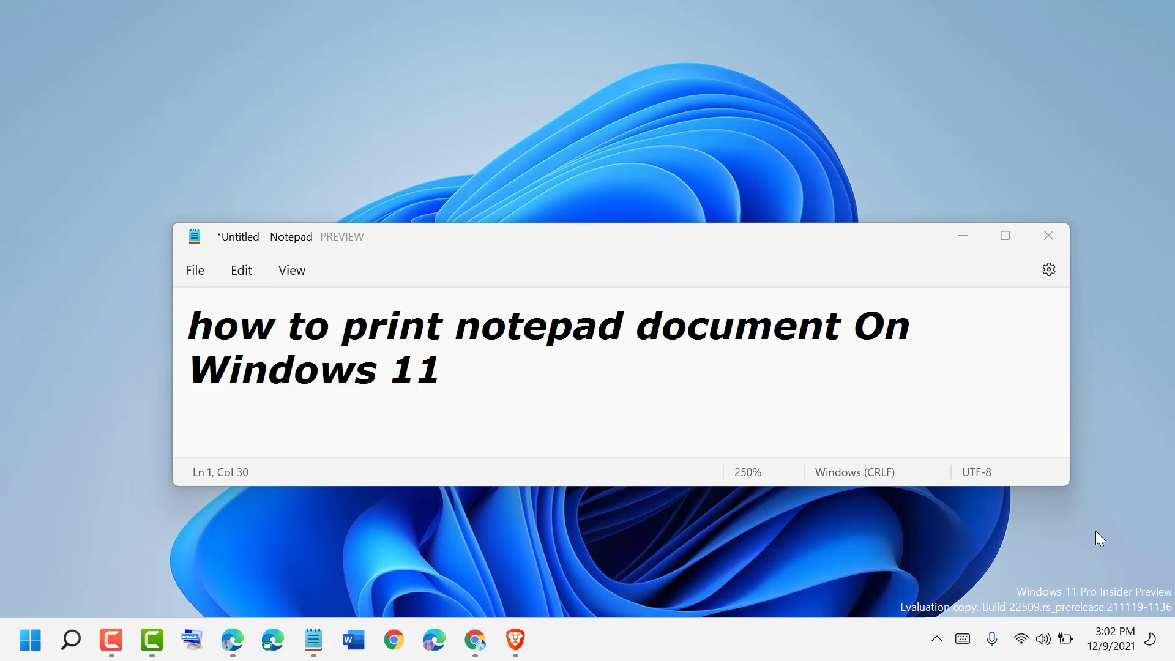
mouse_move(766, 512)
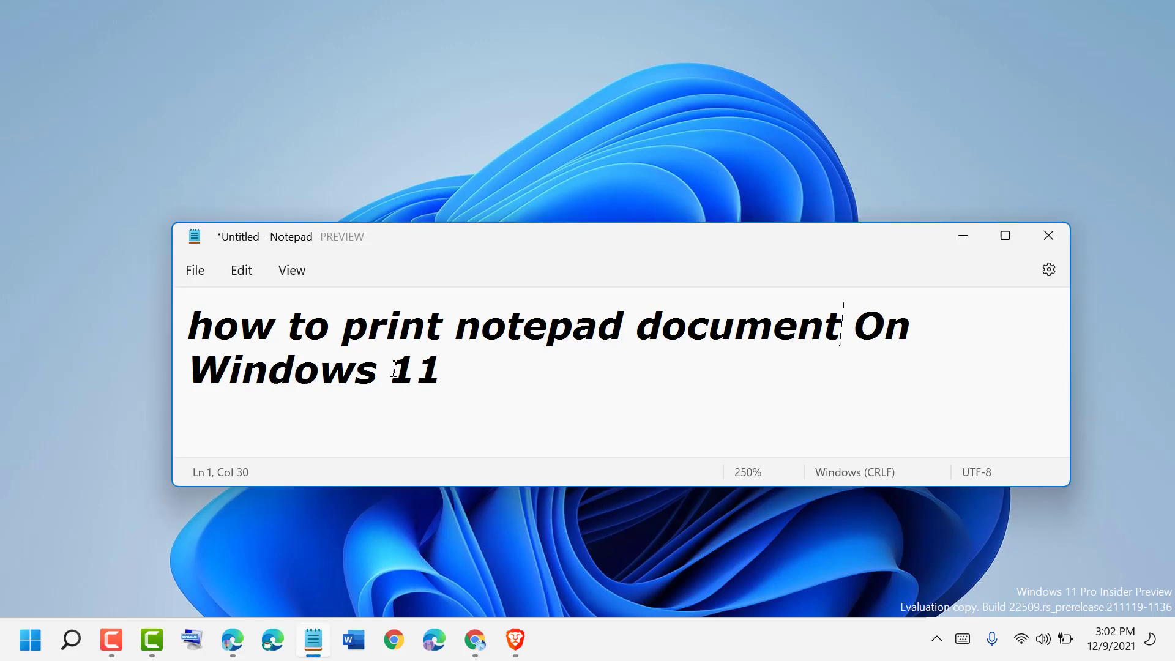
Finish the heading 'how to print notepad document On Windows 11' in a maximized window
type("1")
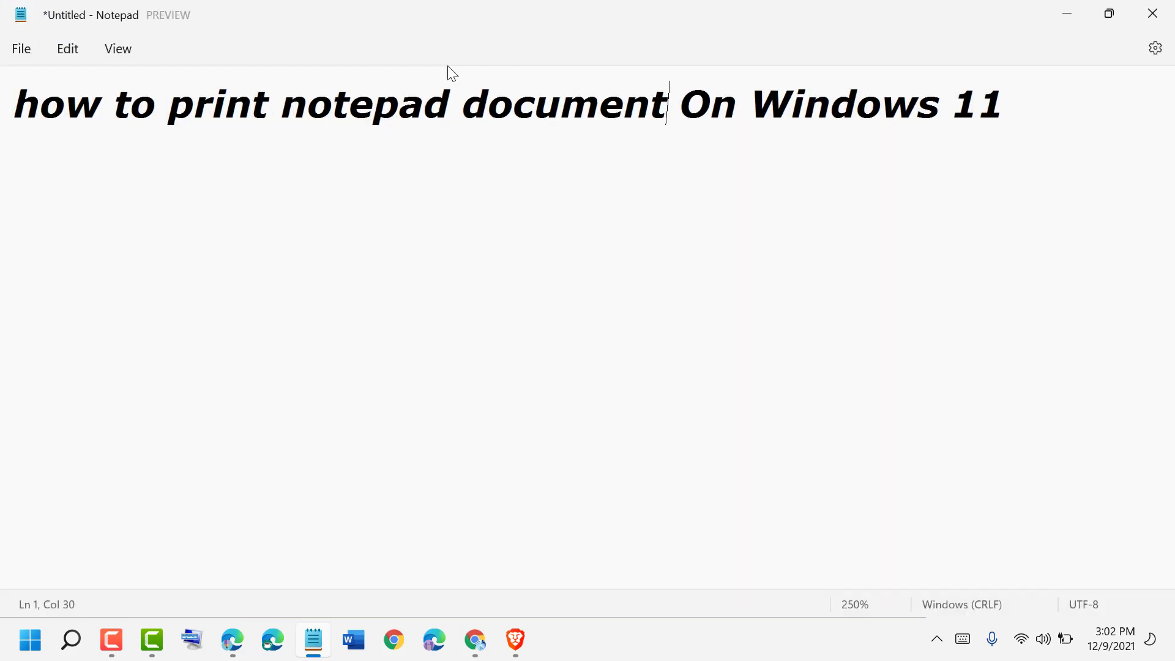
left_click(21, 49)
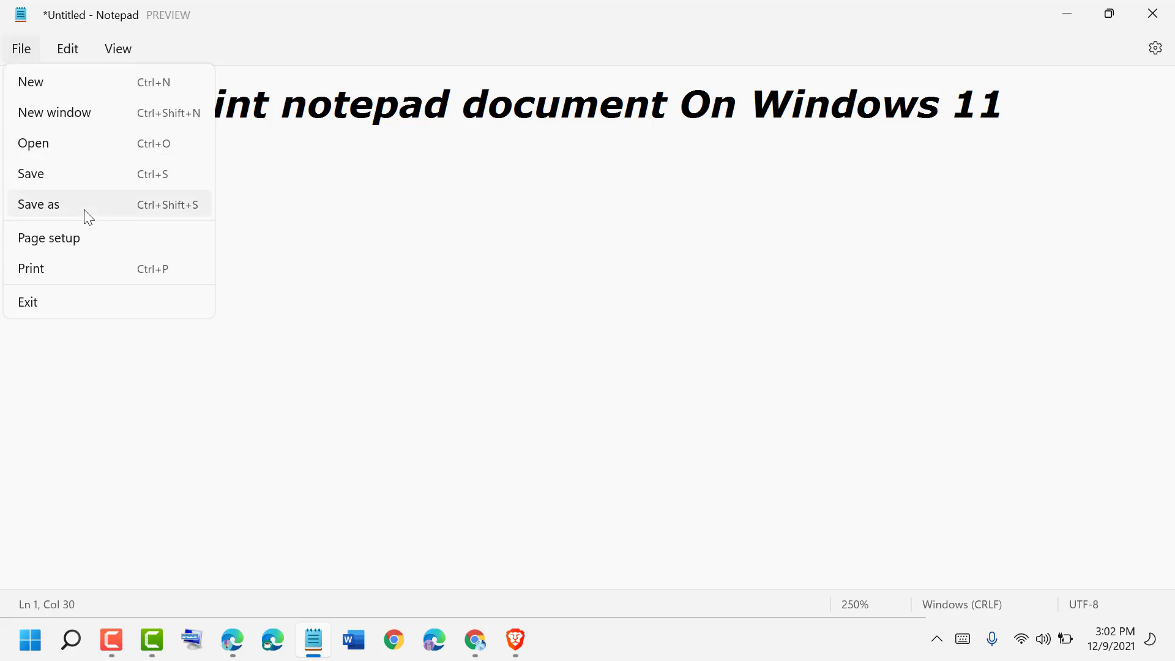
left_click(49, 238)
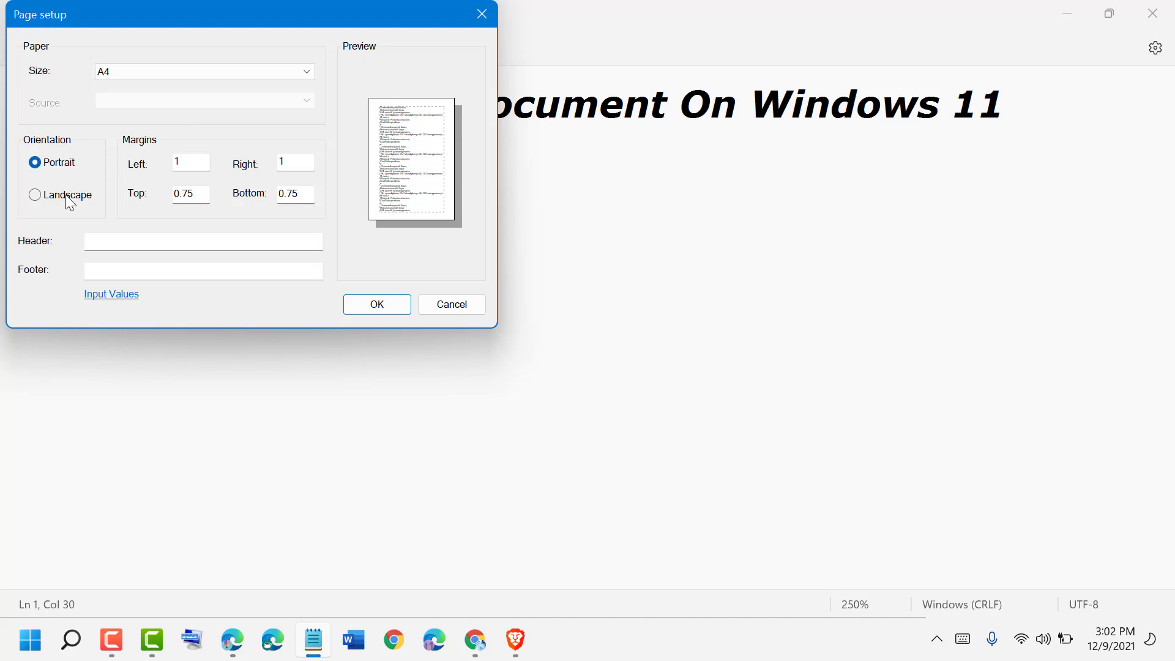
left_click(34, 194)
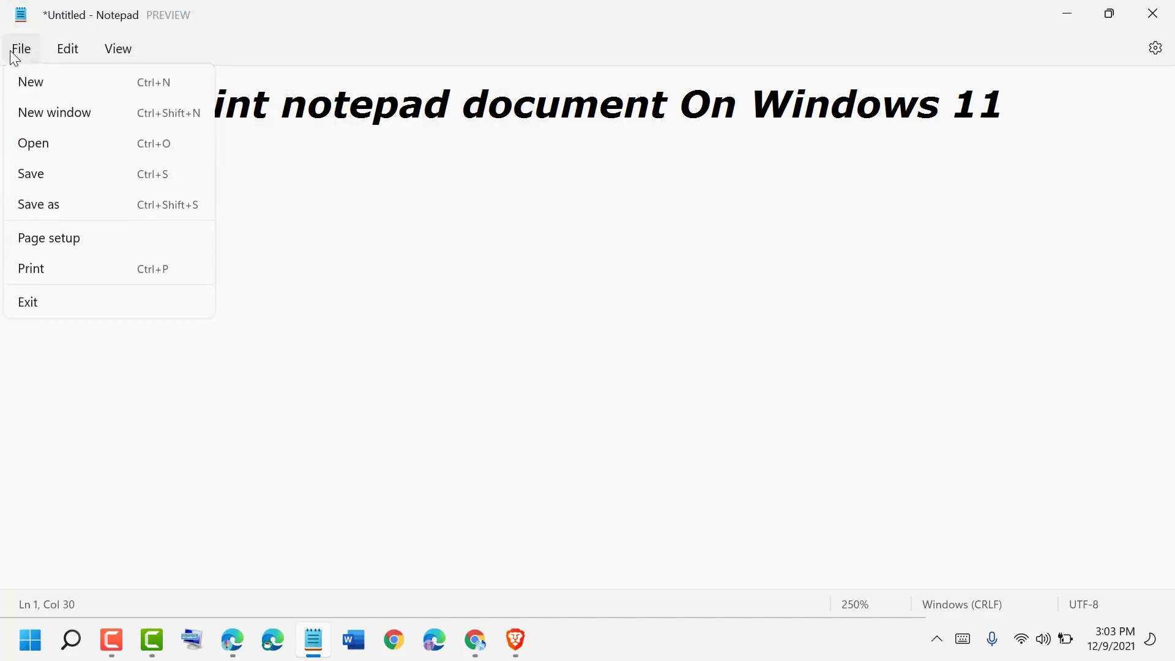
mouse_move(66, 274)
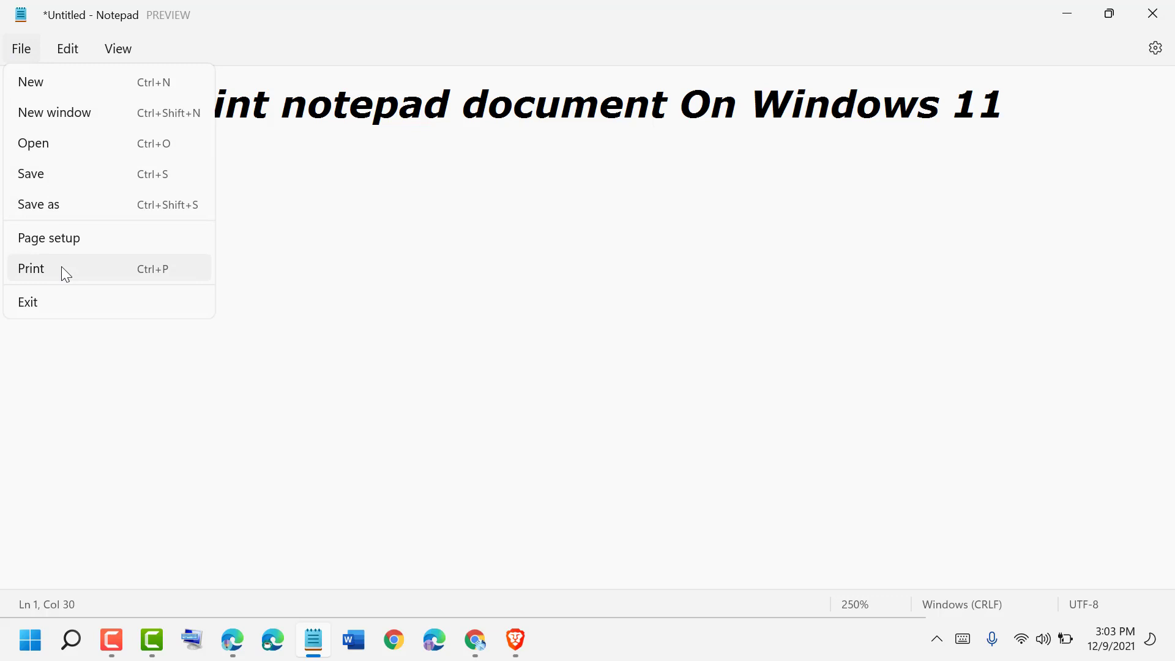
mouse_move(173, 279)
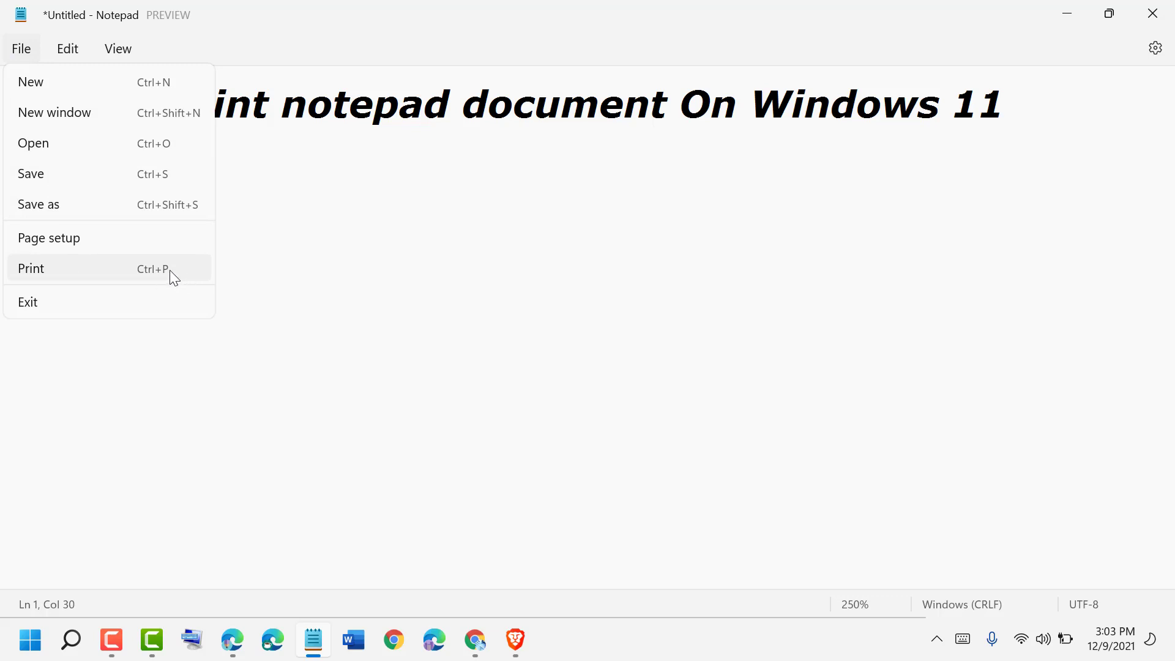
mouse_move(135, 280)
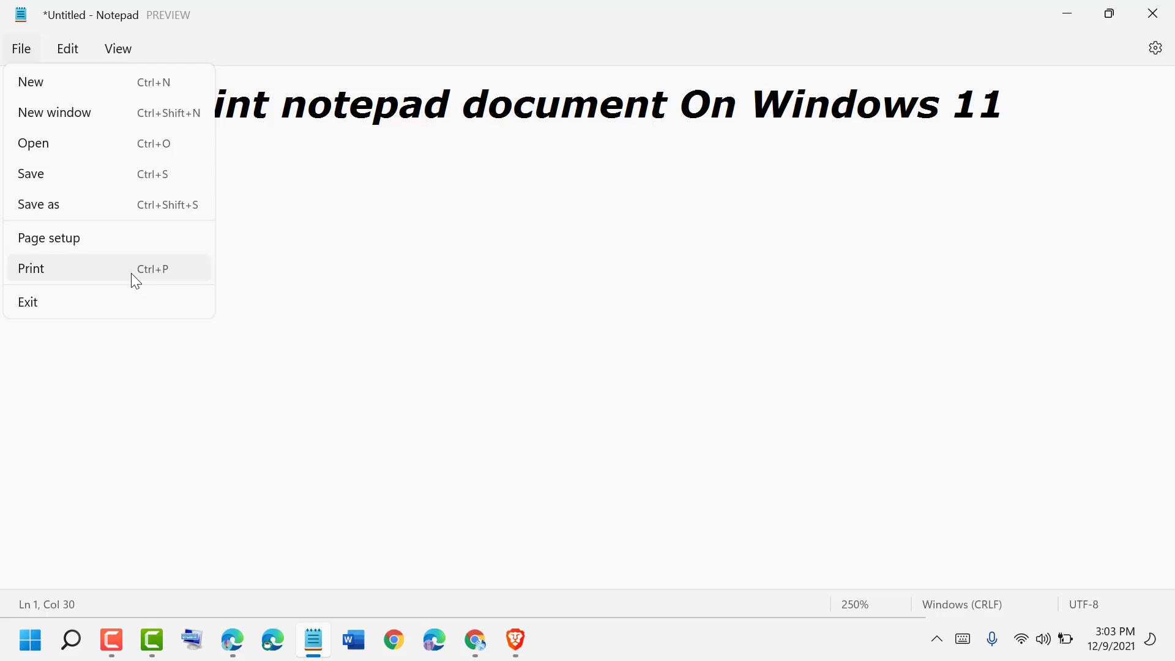
mouse_move(100, 270)
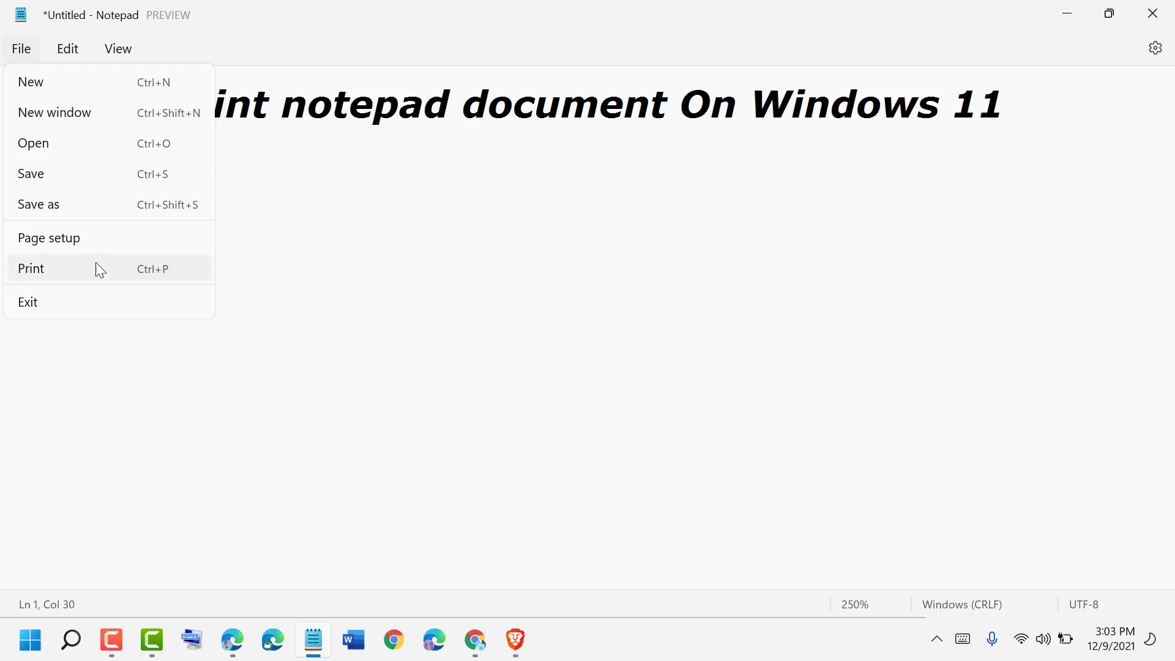
Bring up the Print dialog from the File menu
left_click(32, 268)
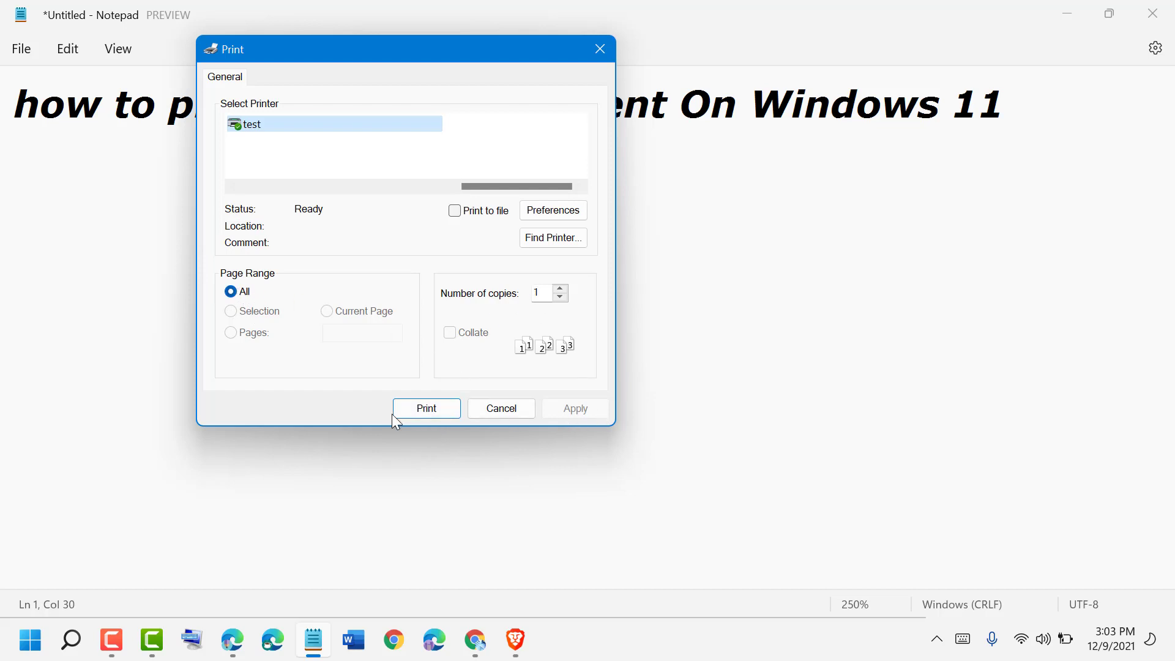
mouse_move(622, 17)
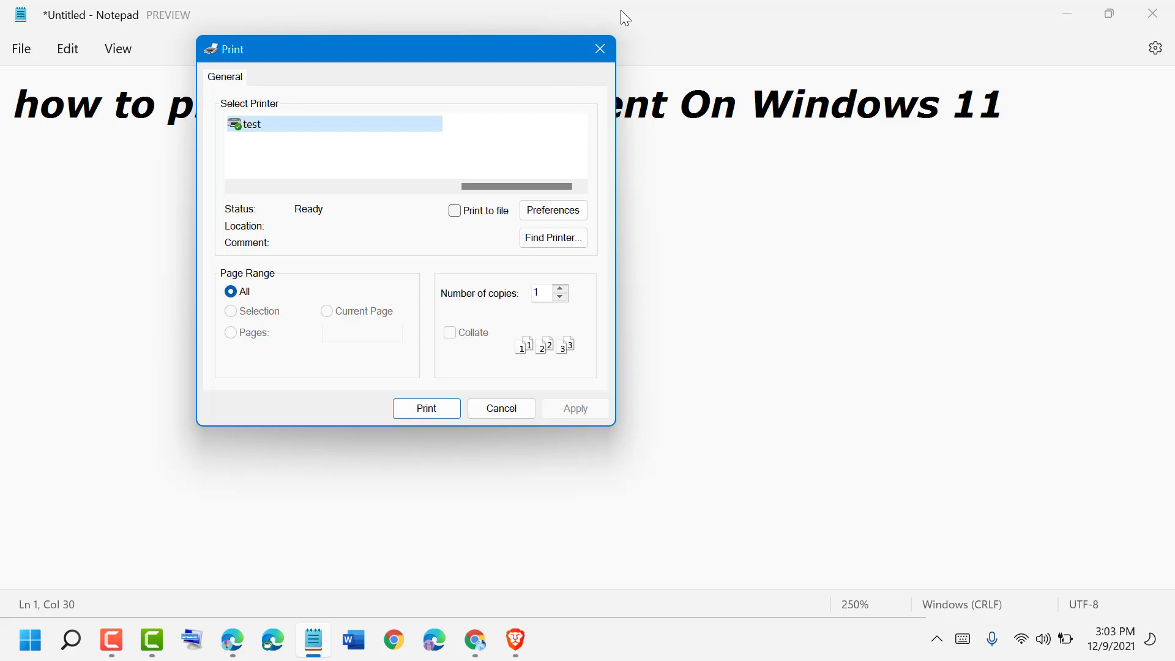
Print one copy of all pages on the printer 'test'
left_click(501, 409)
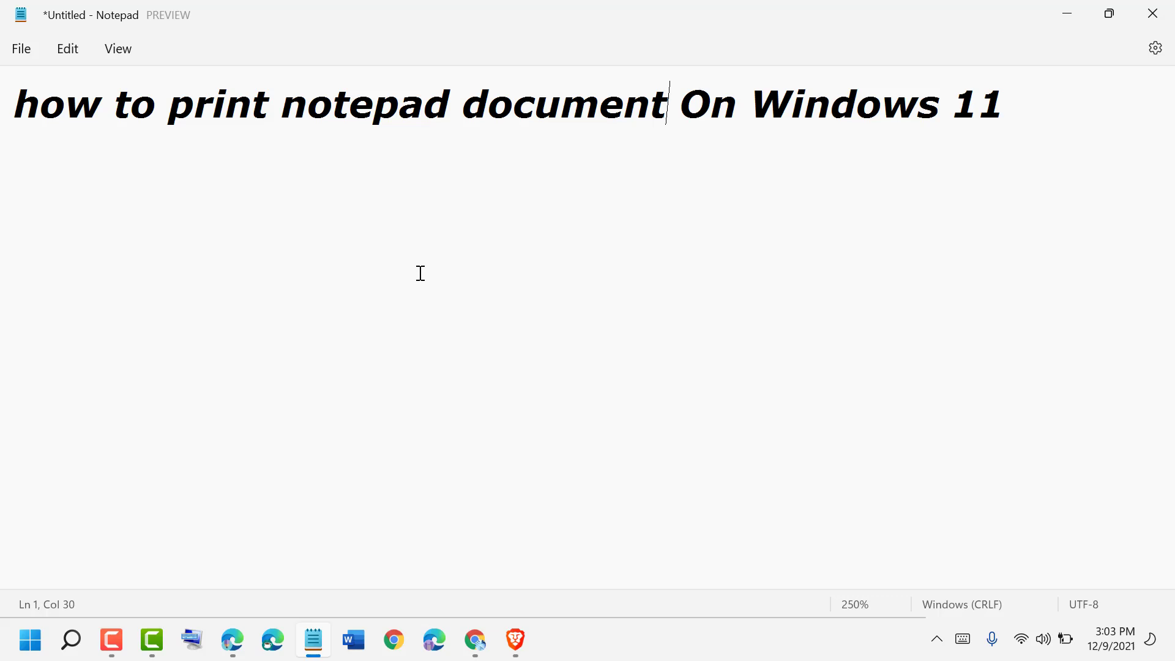
mouse_move(414, 271)
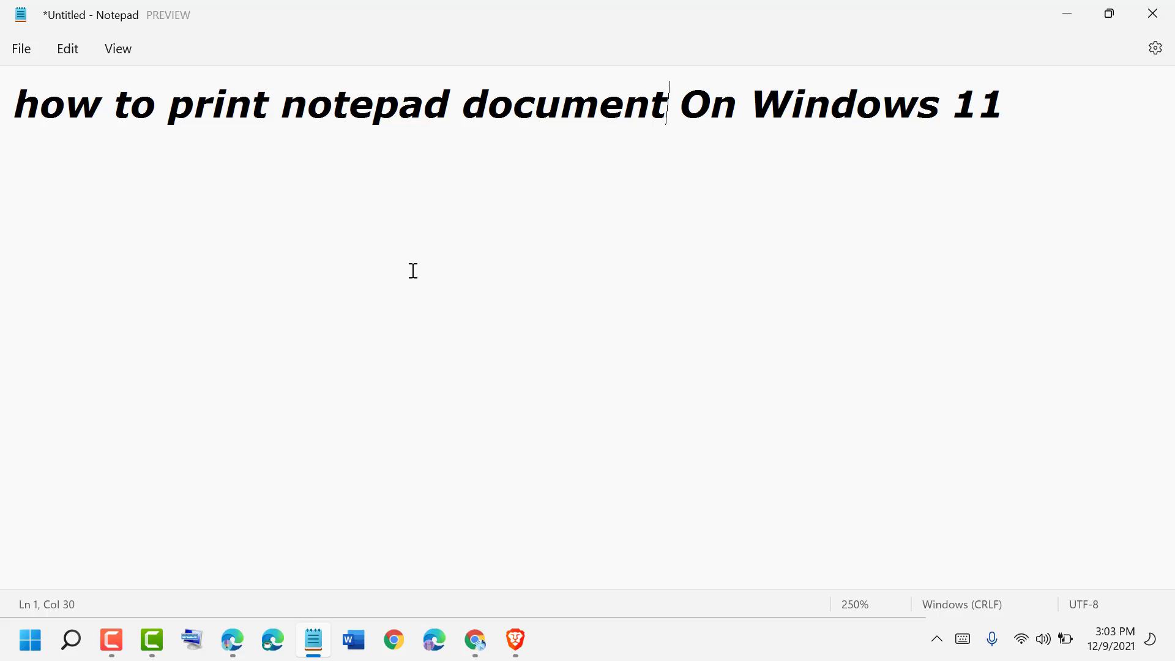